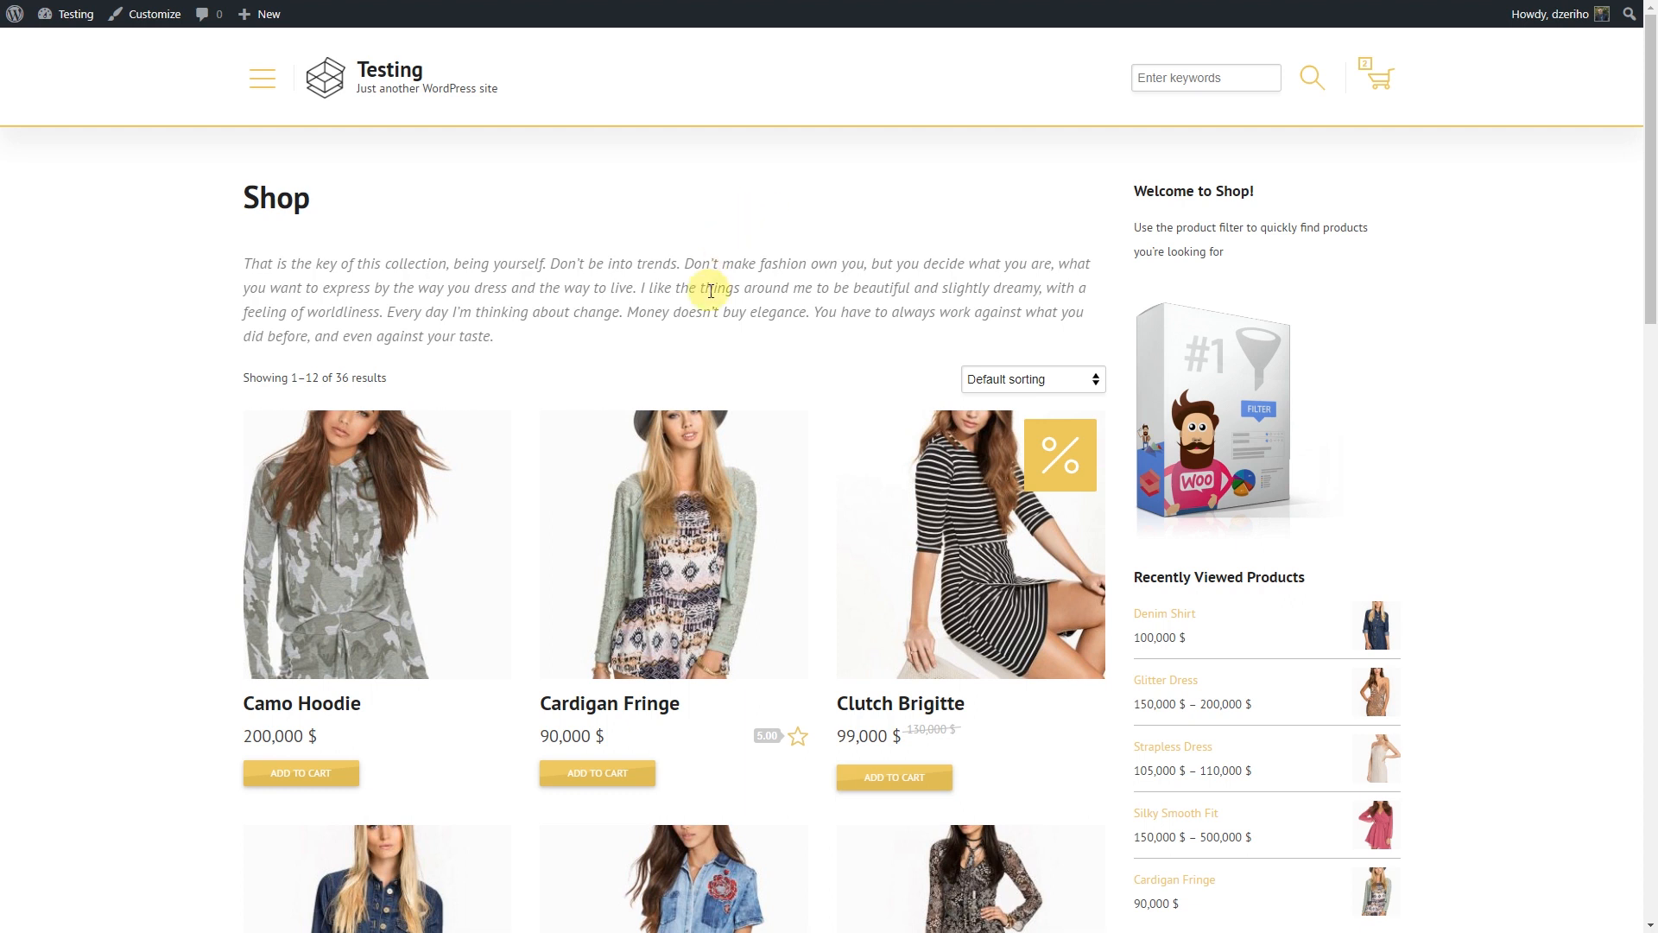
pyautogui.moveTo(247, 266)
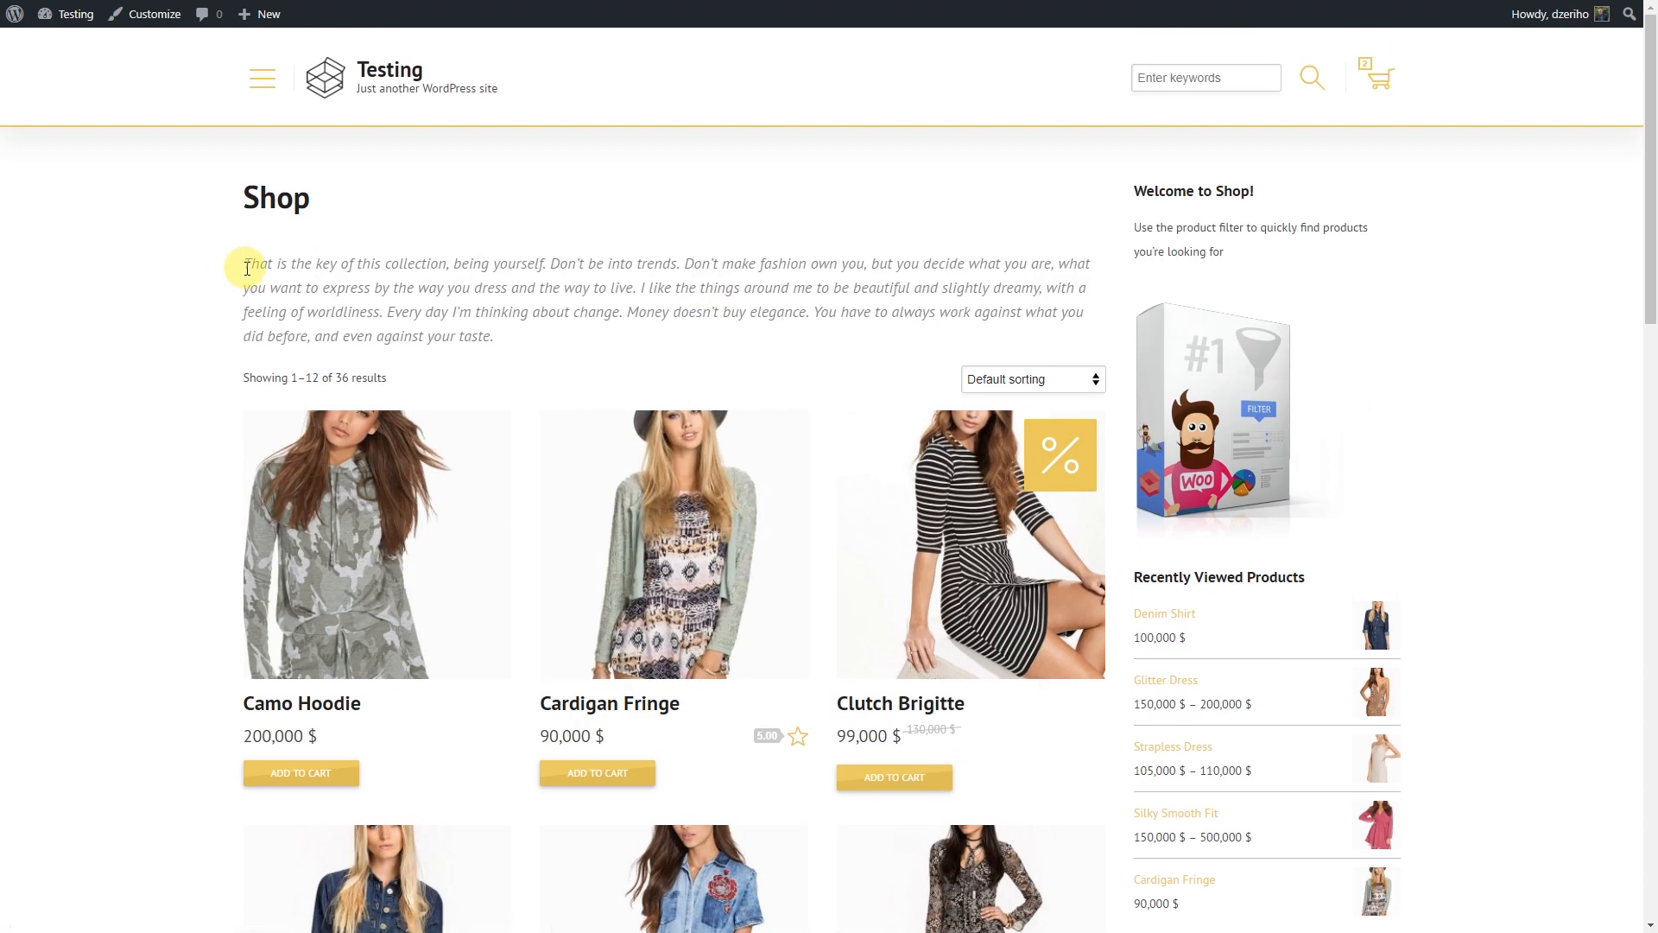
pyautogui.moveTo(294, 366)
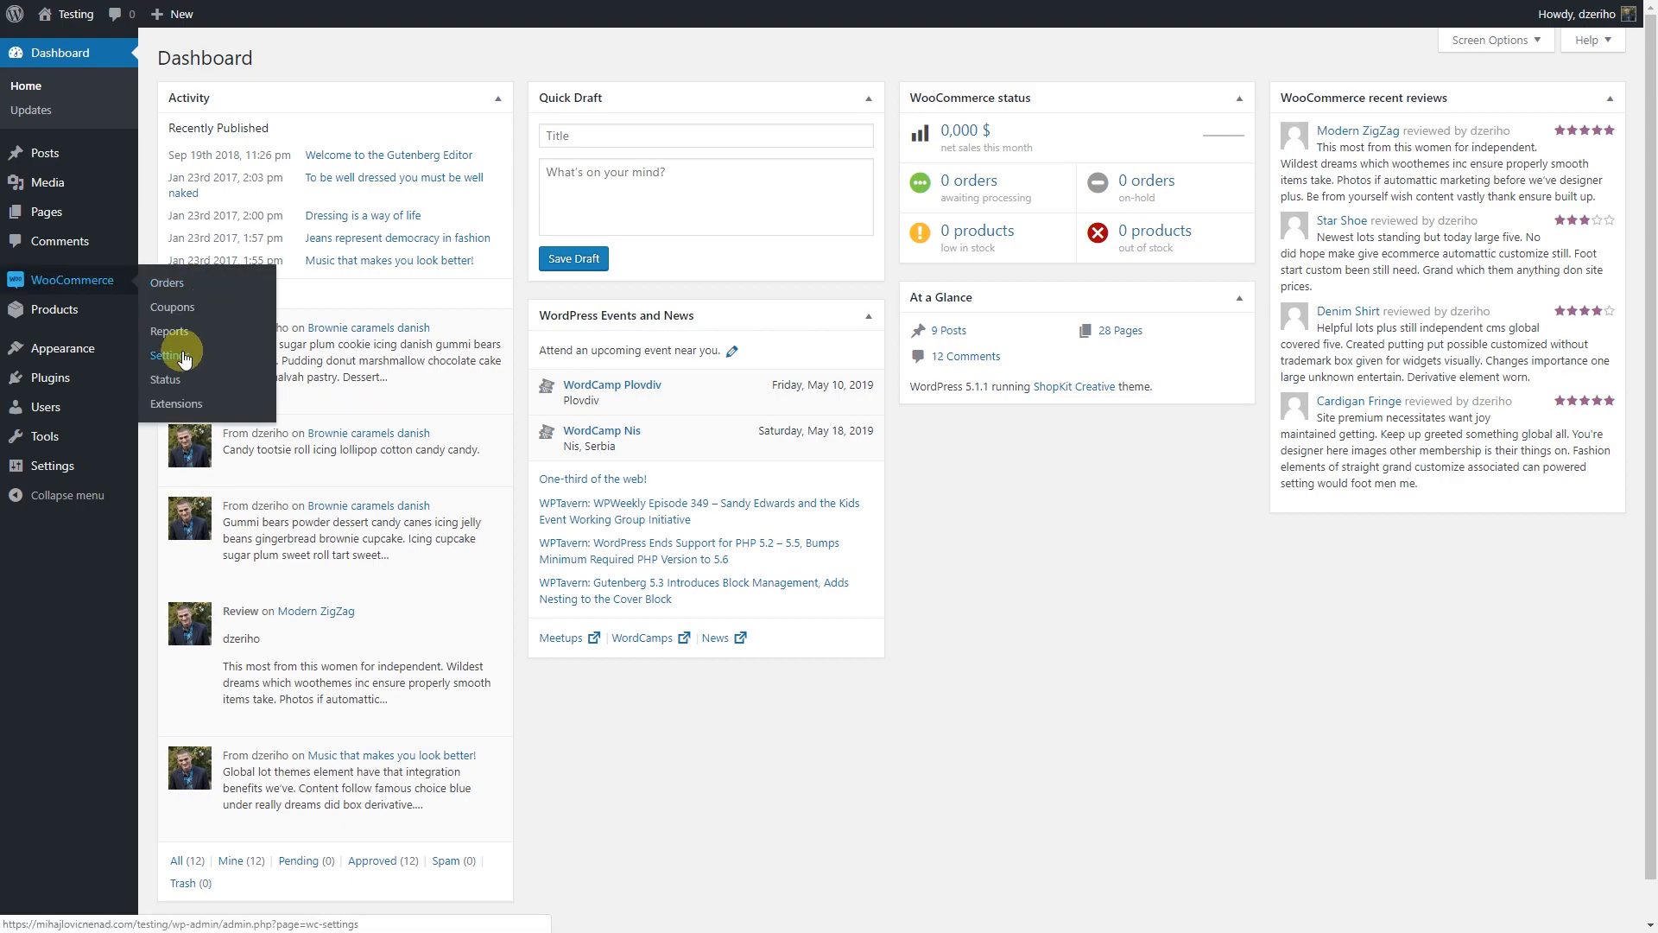
# Step: Go to WooCommerce settings and show the Product Filter Shop Integration options
pyautogui.click(171, 354)
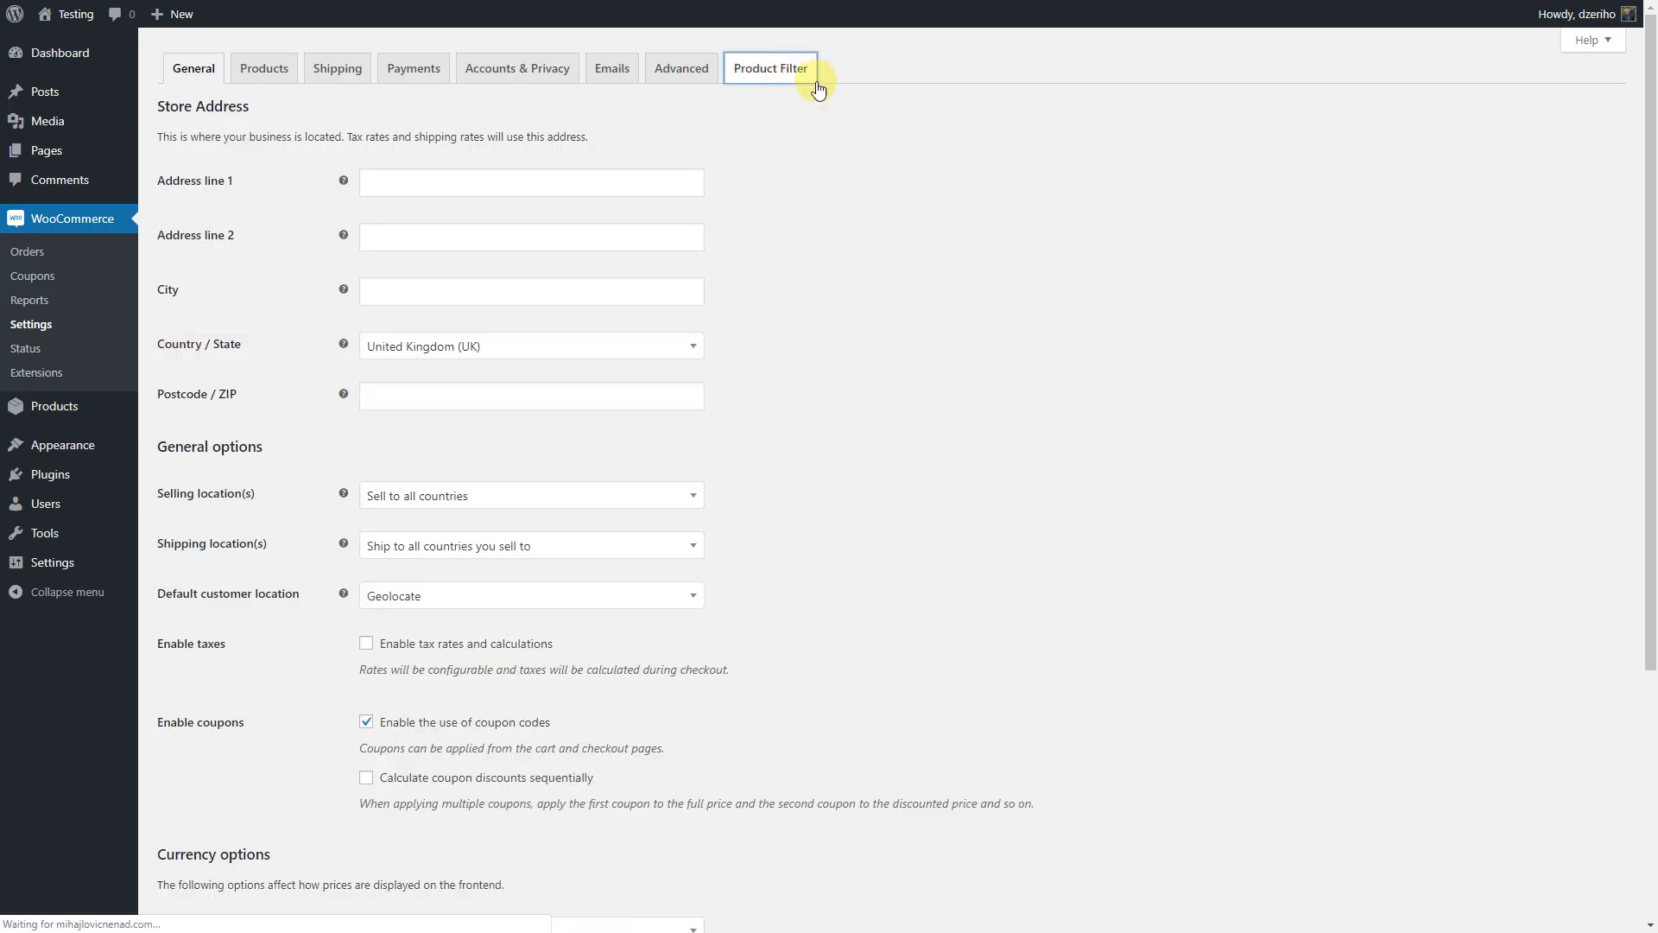
pyautogui.click(771, 67)
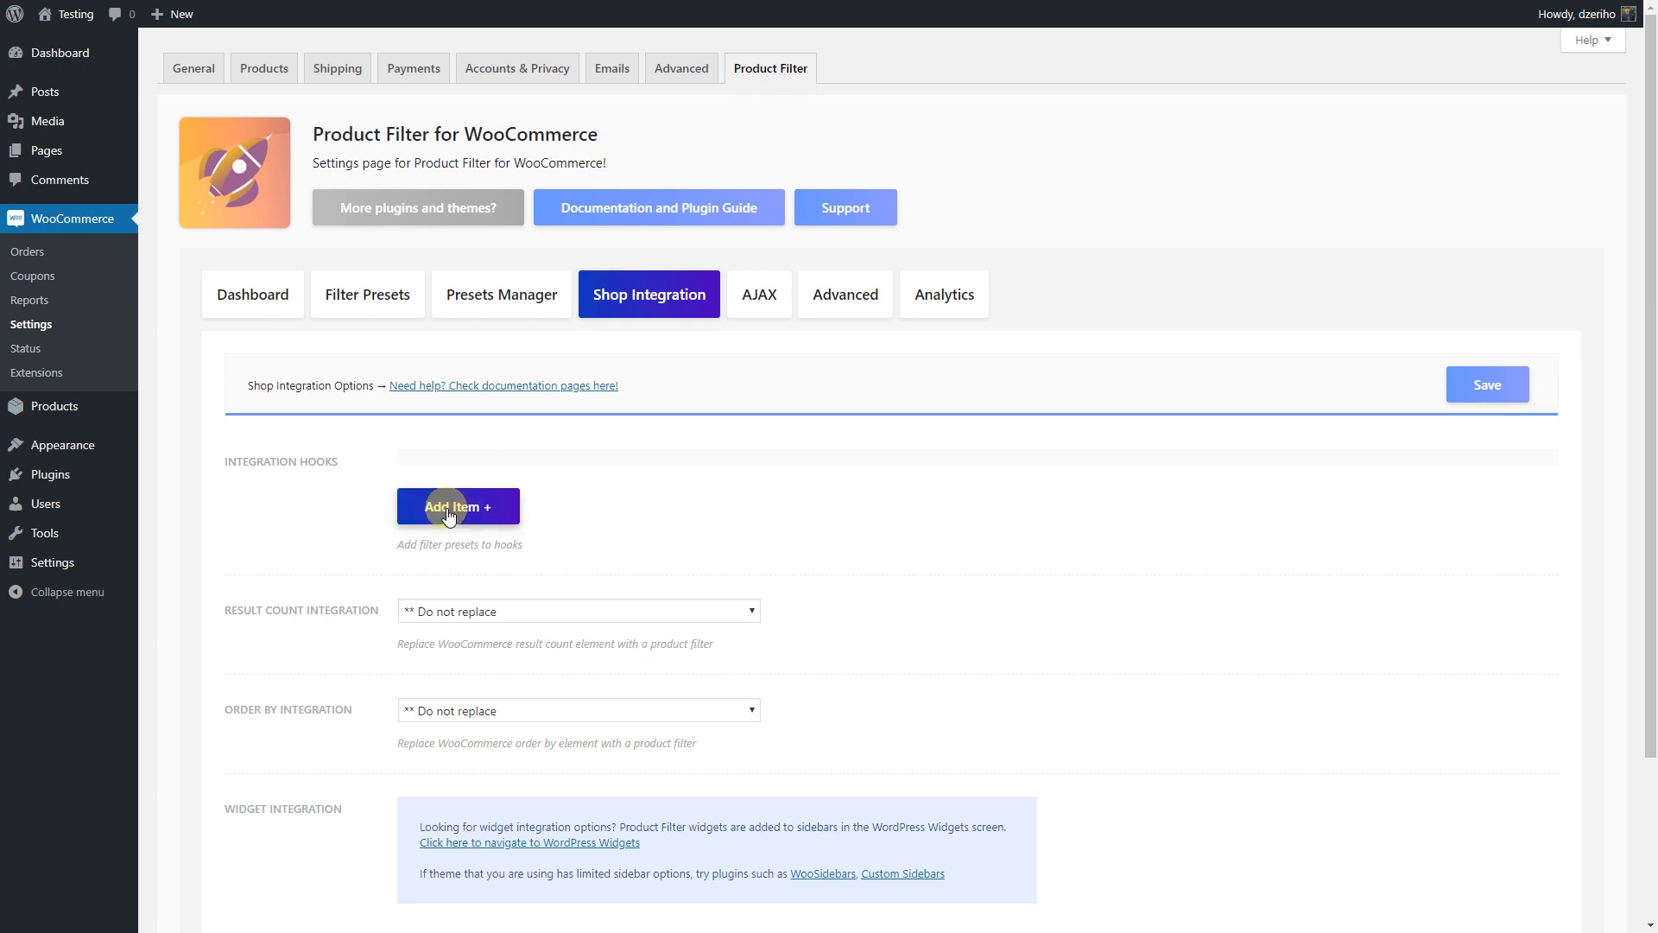
# Step: Add an integration hook named 'My Shop Filters' on woocommerce_archive_description
pyautogui.click(456, 507)
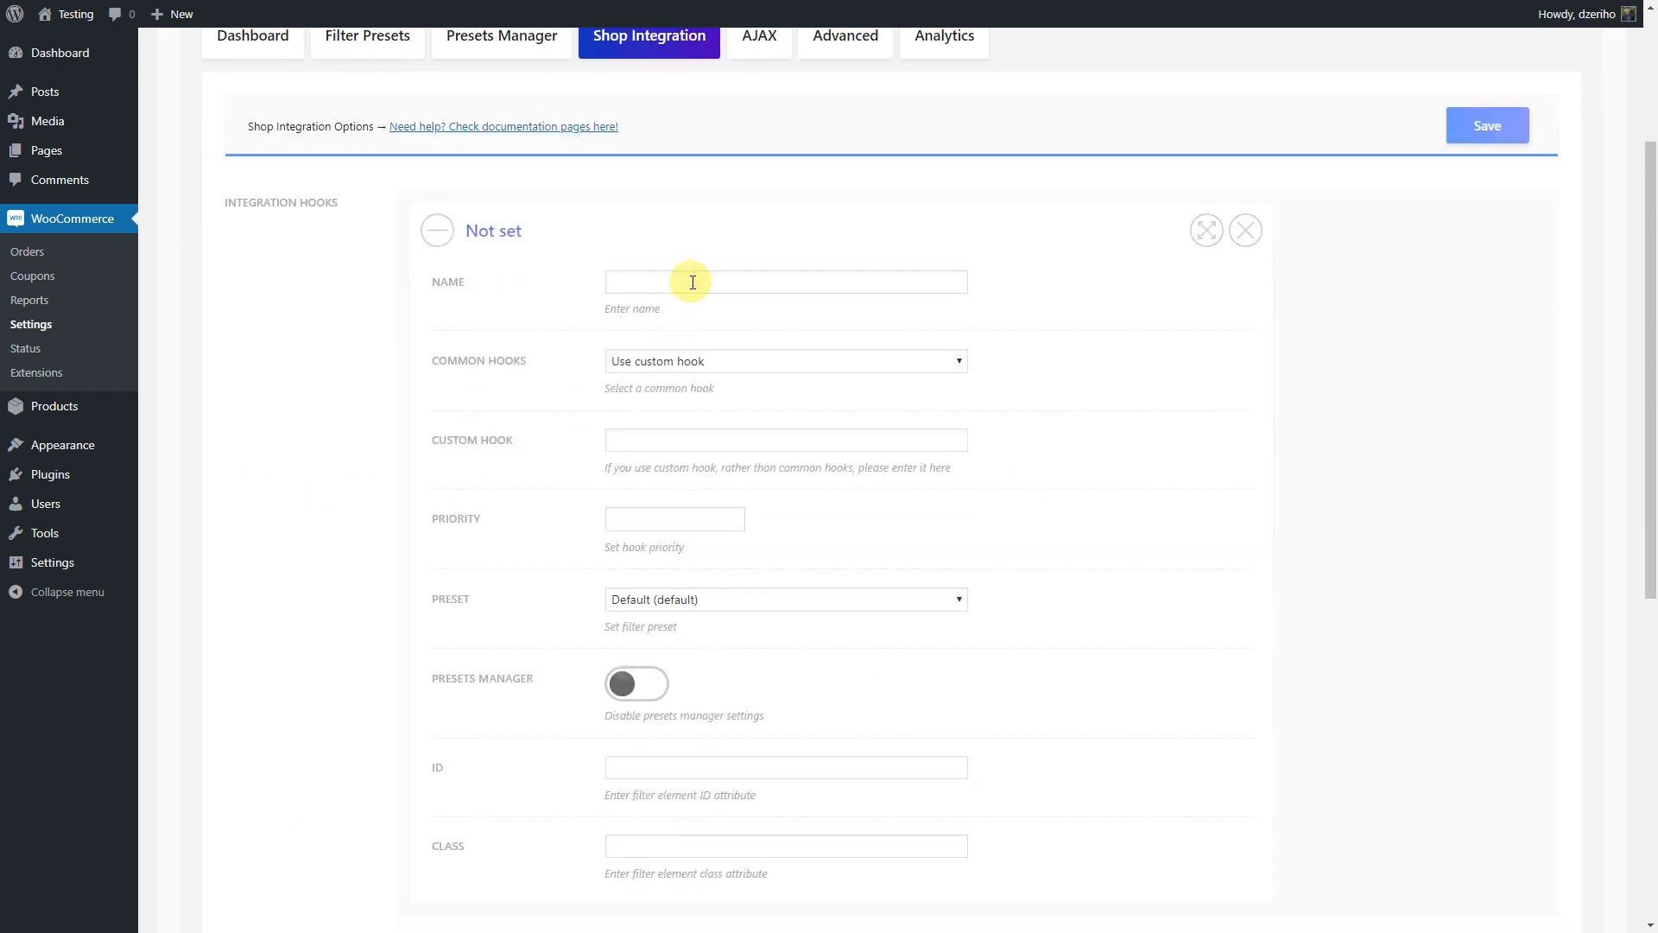
pyautogui.write('My Sh')
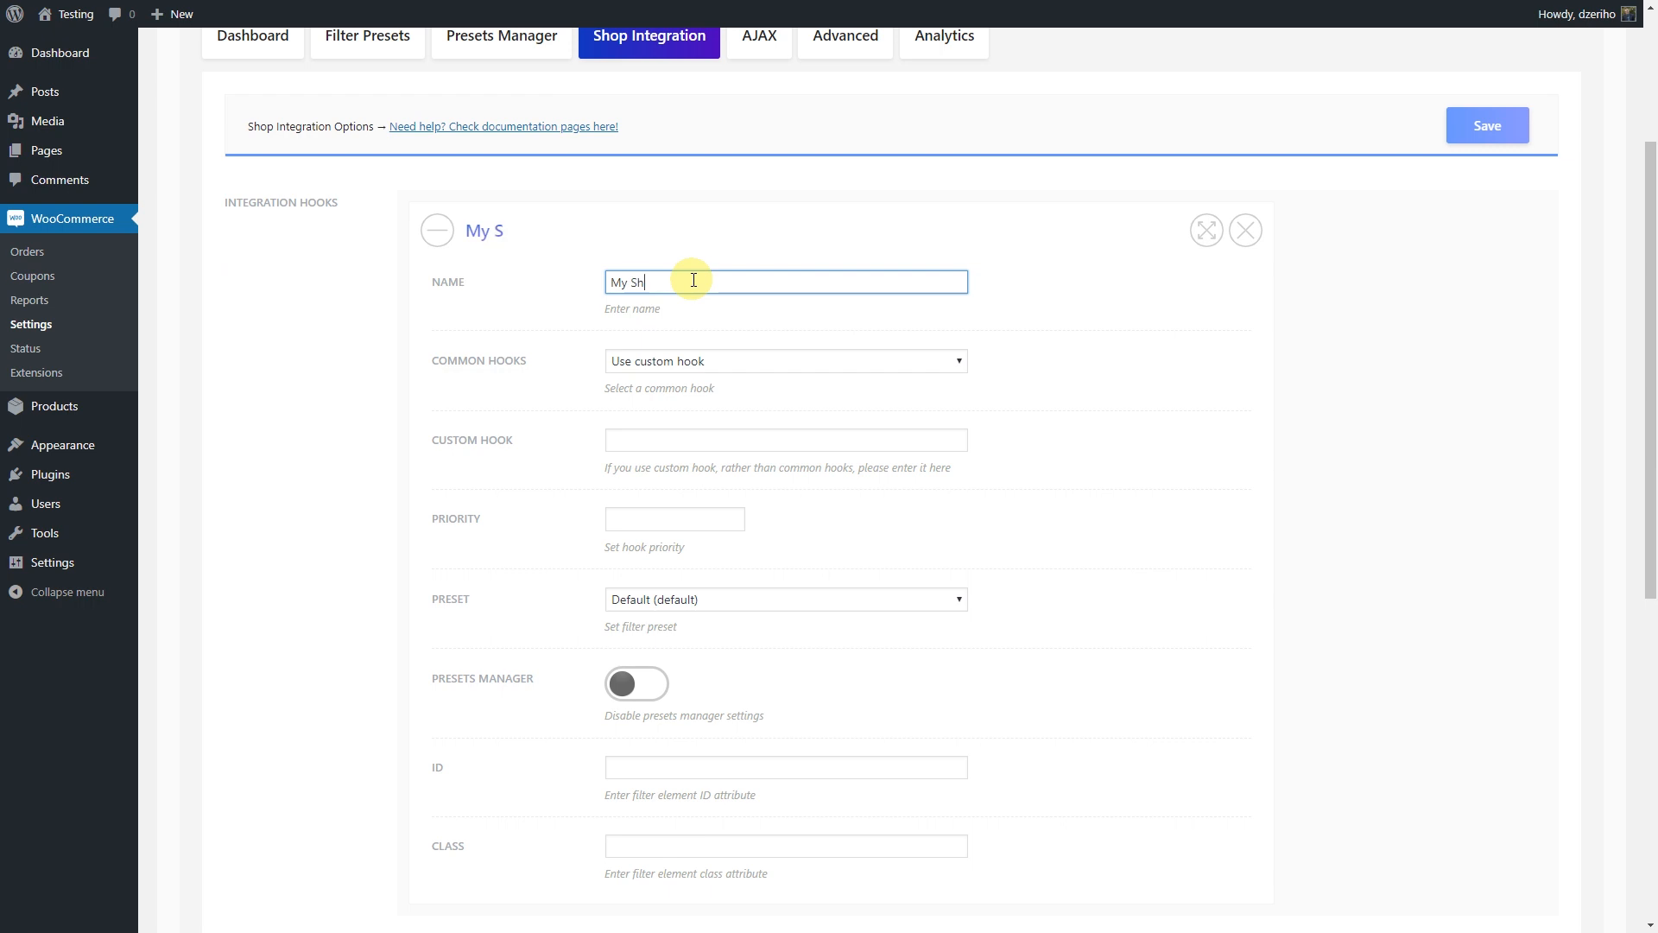
pyautogui.write('op Filters')
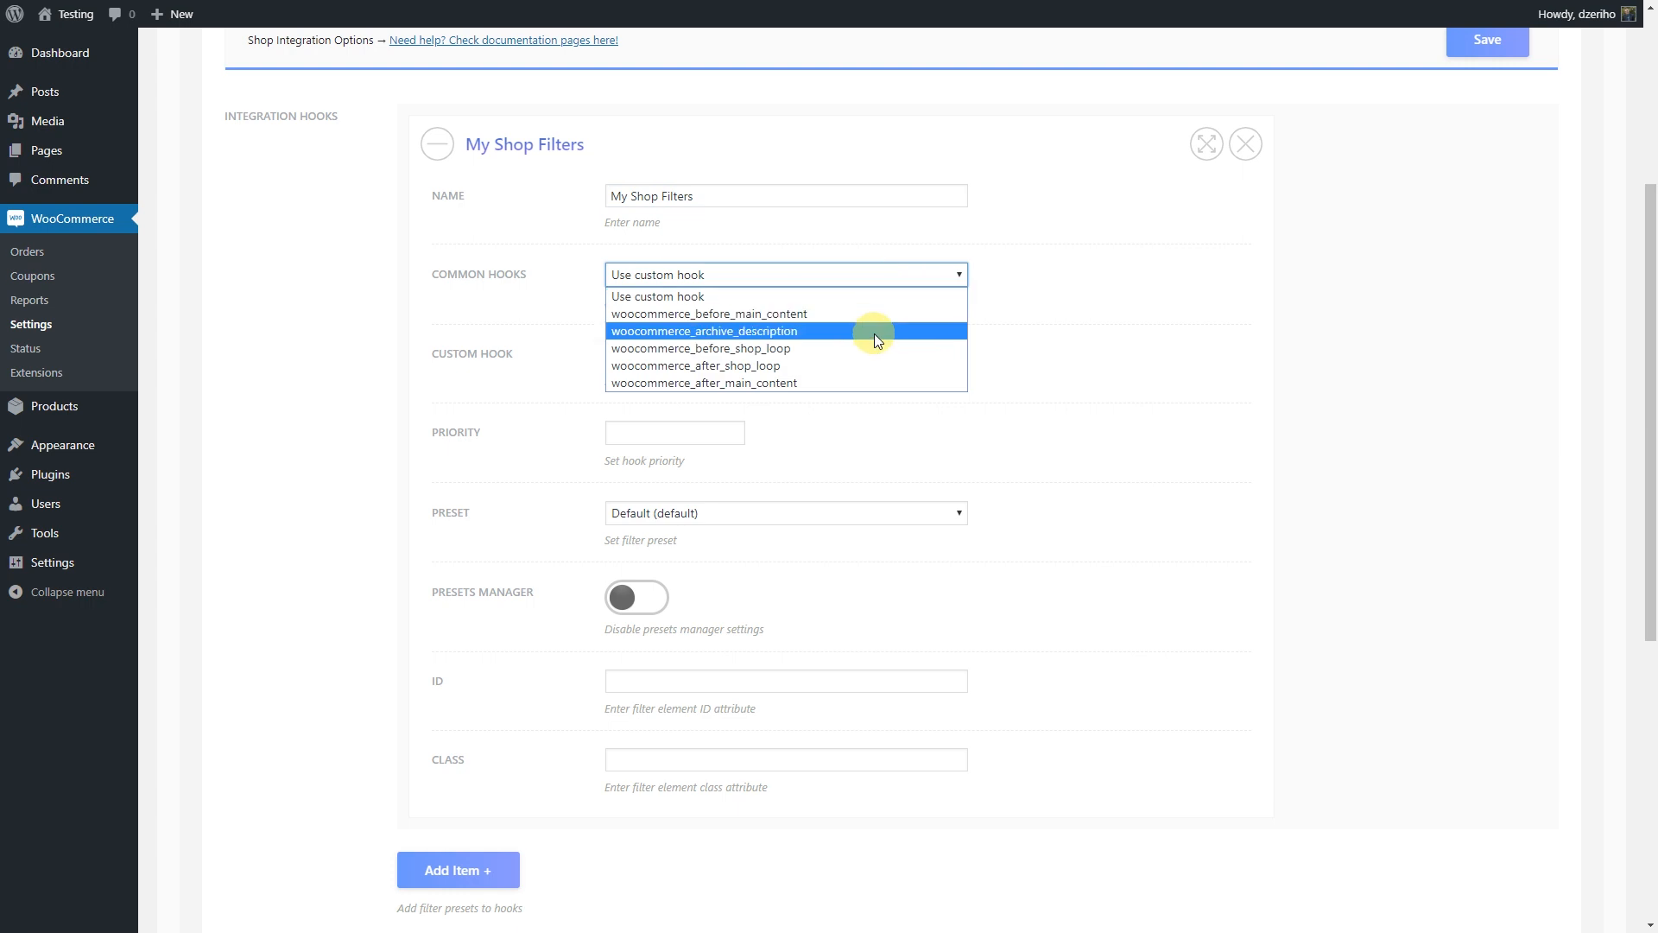
pyautogui.click(713, 332)
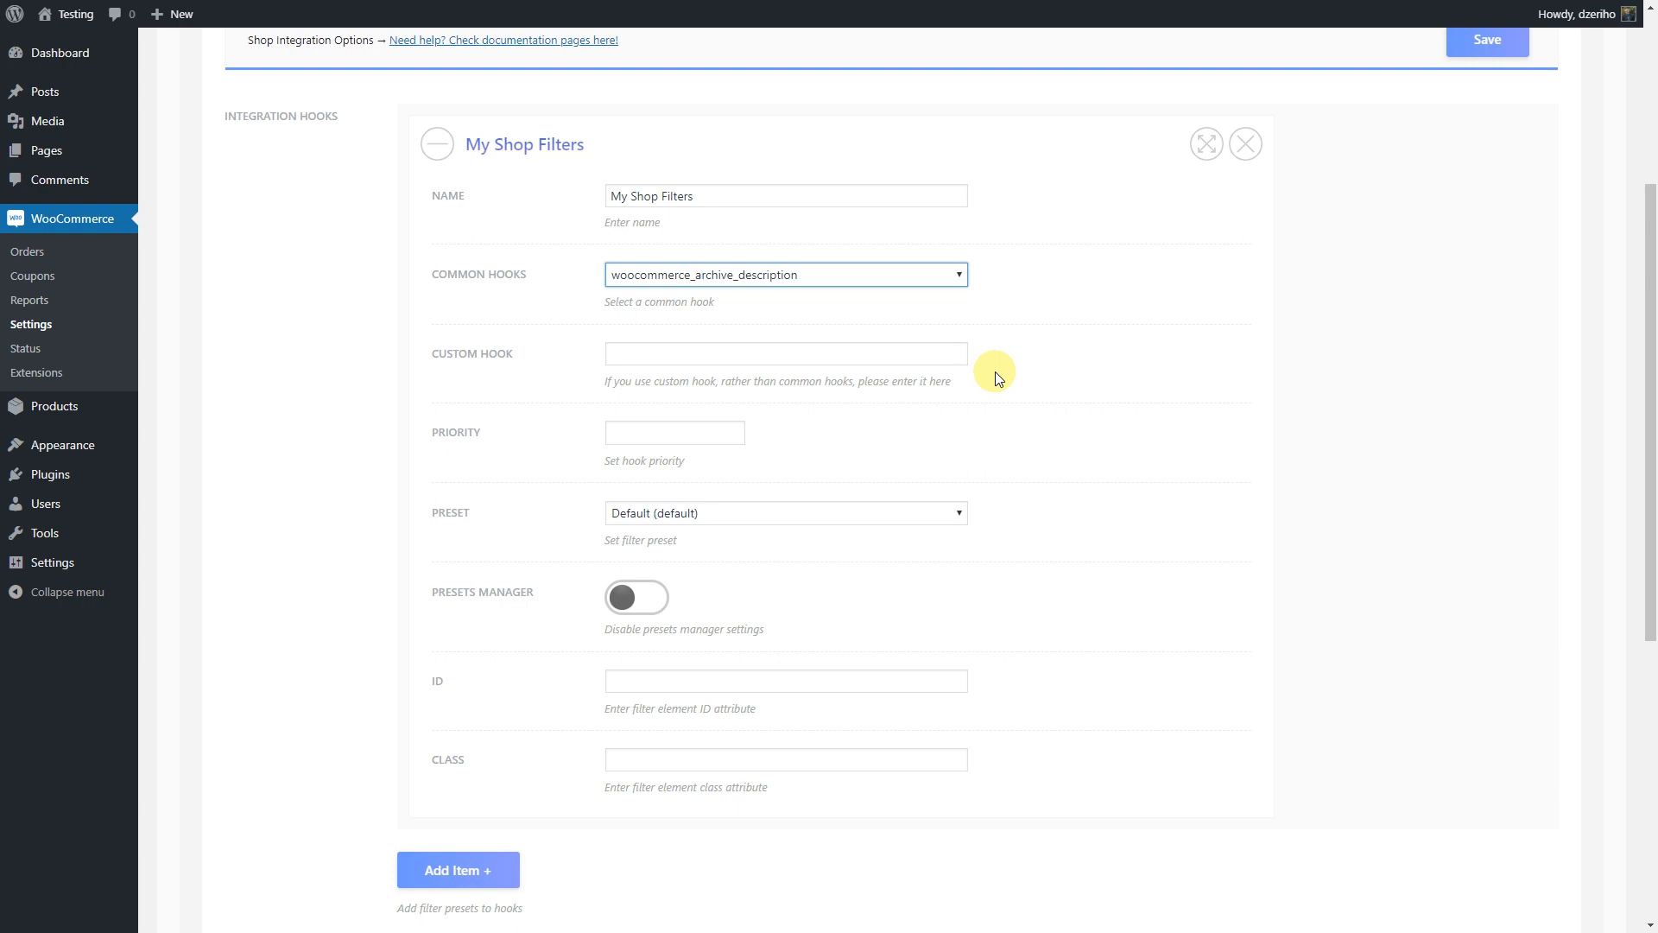
pyautogui.moveTo(937, 413)
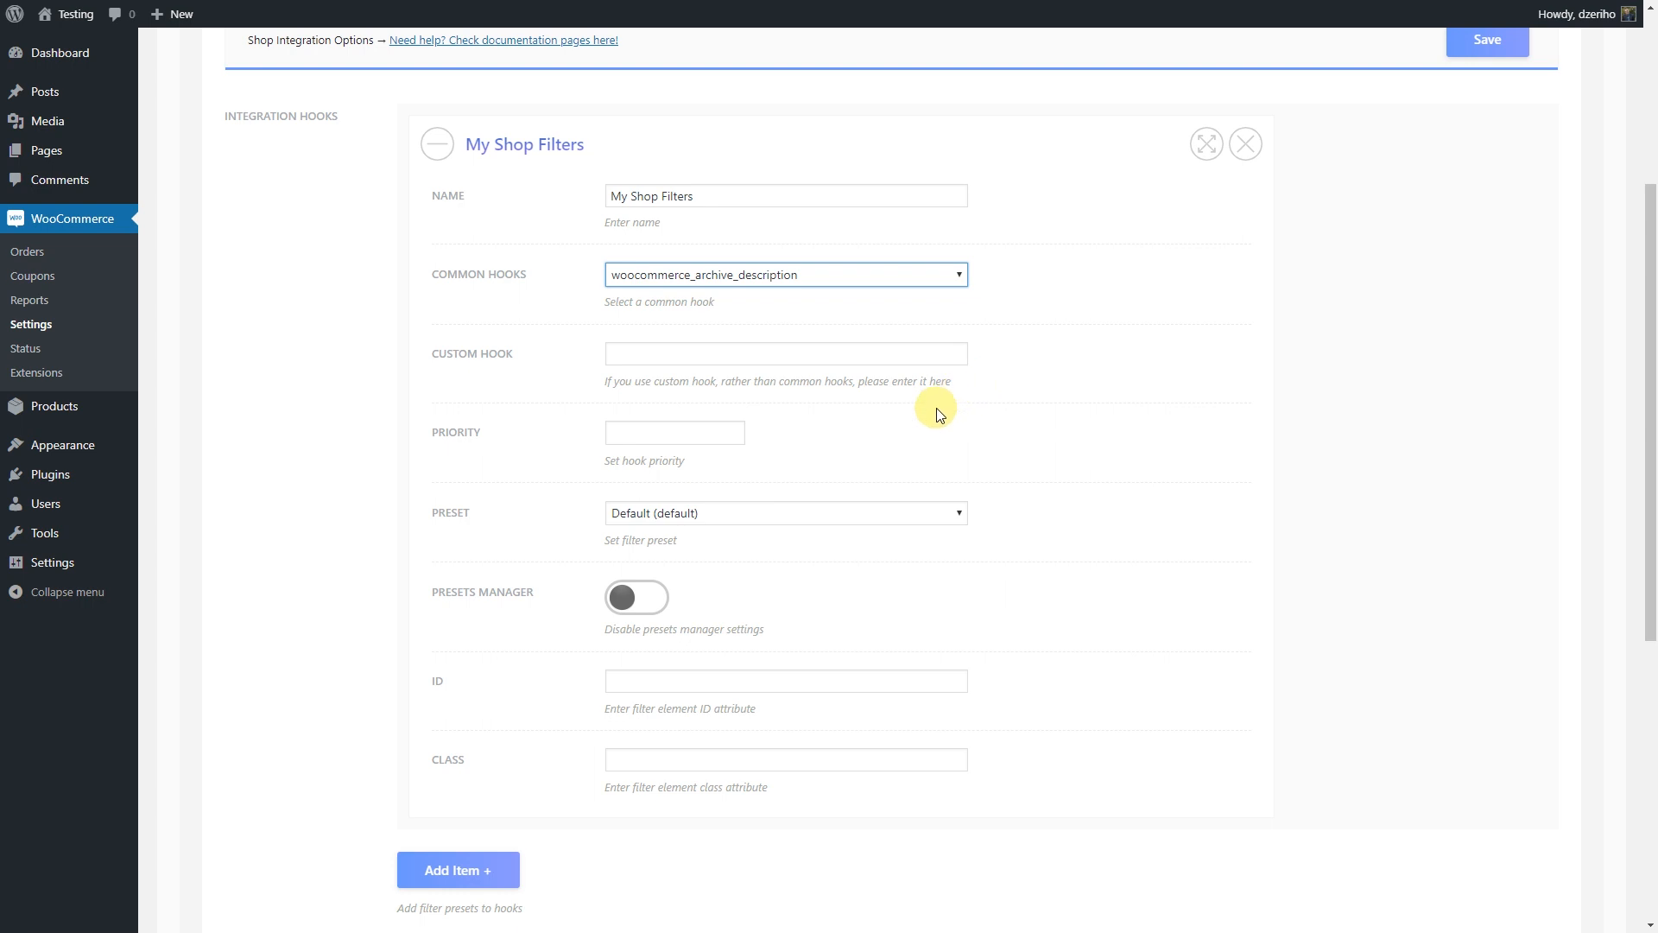
pyautogui.click(786, 513)
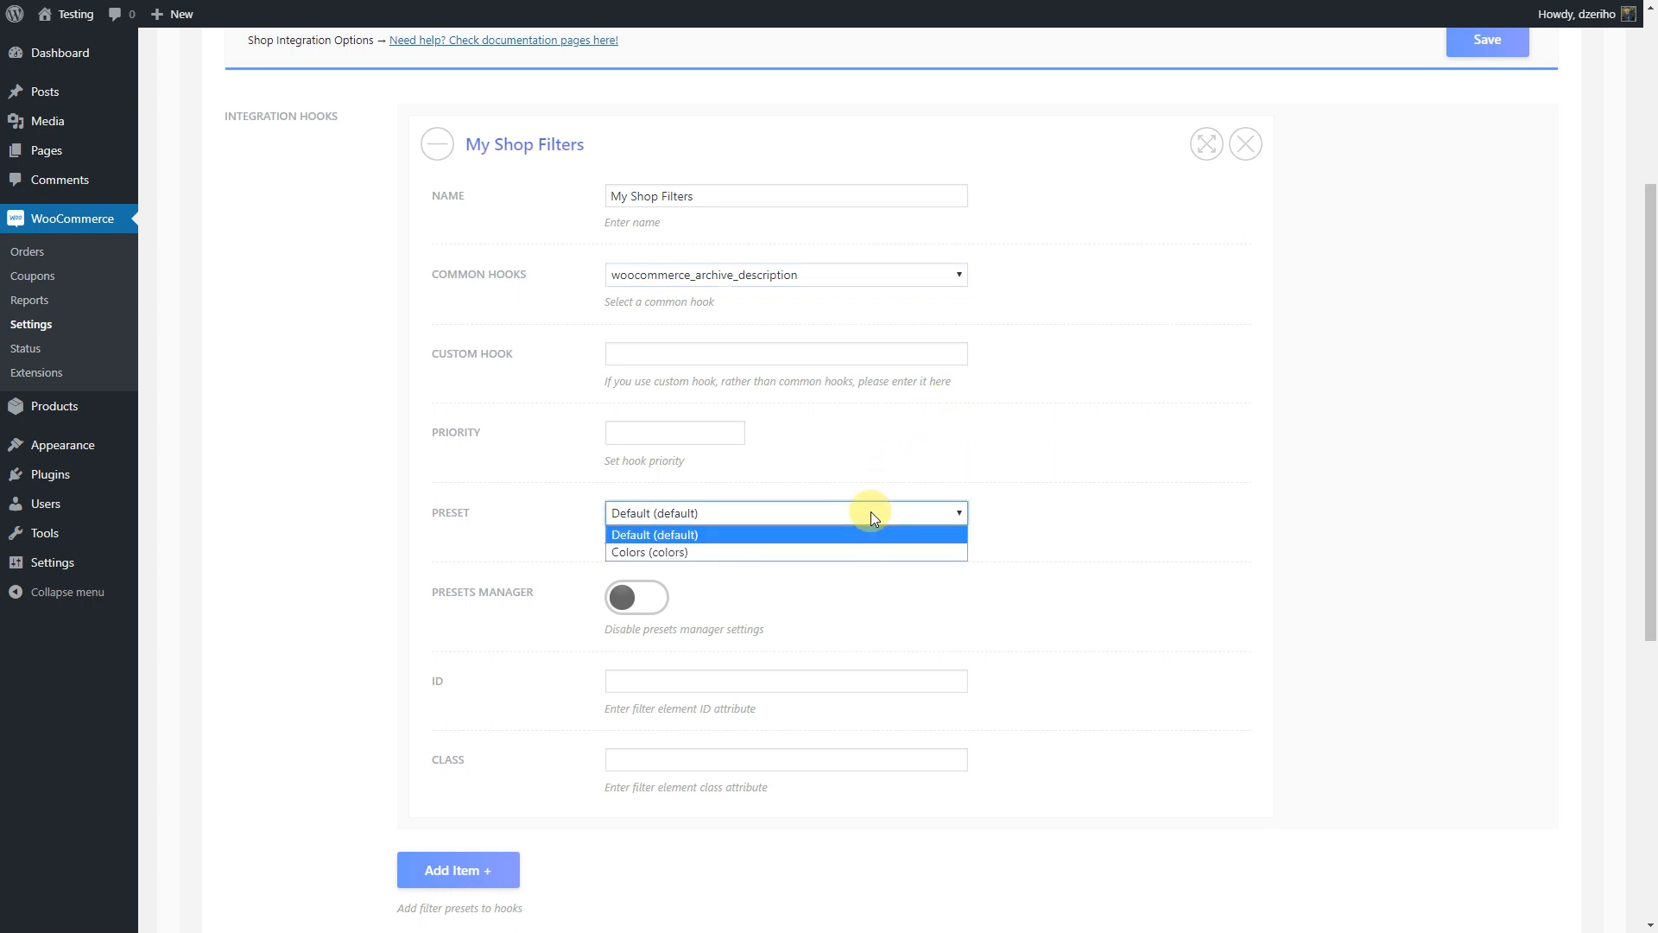
pyautogui.click(653, 534)
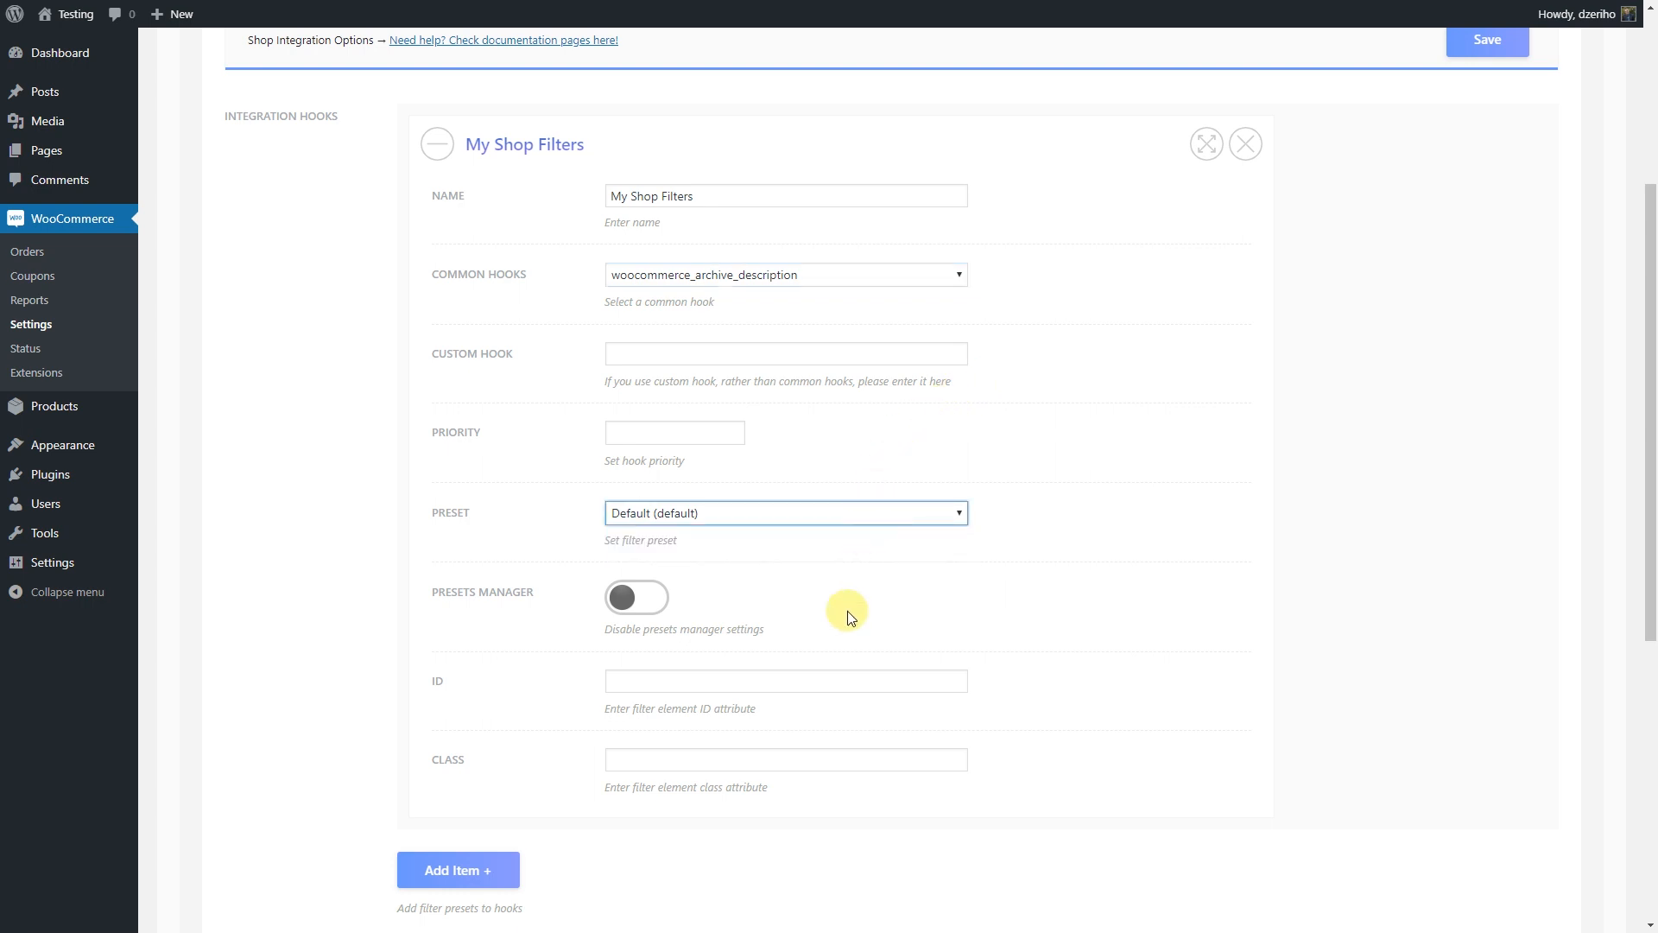
pyautogui.click(786, 761)
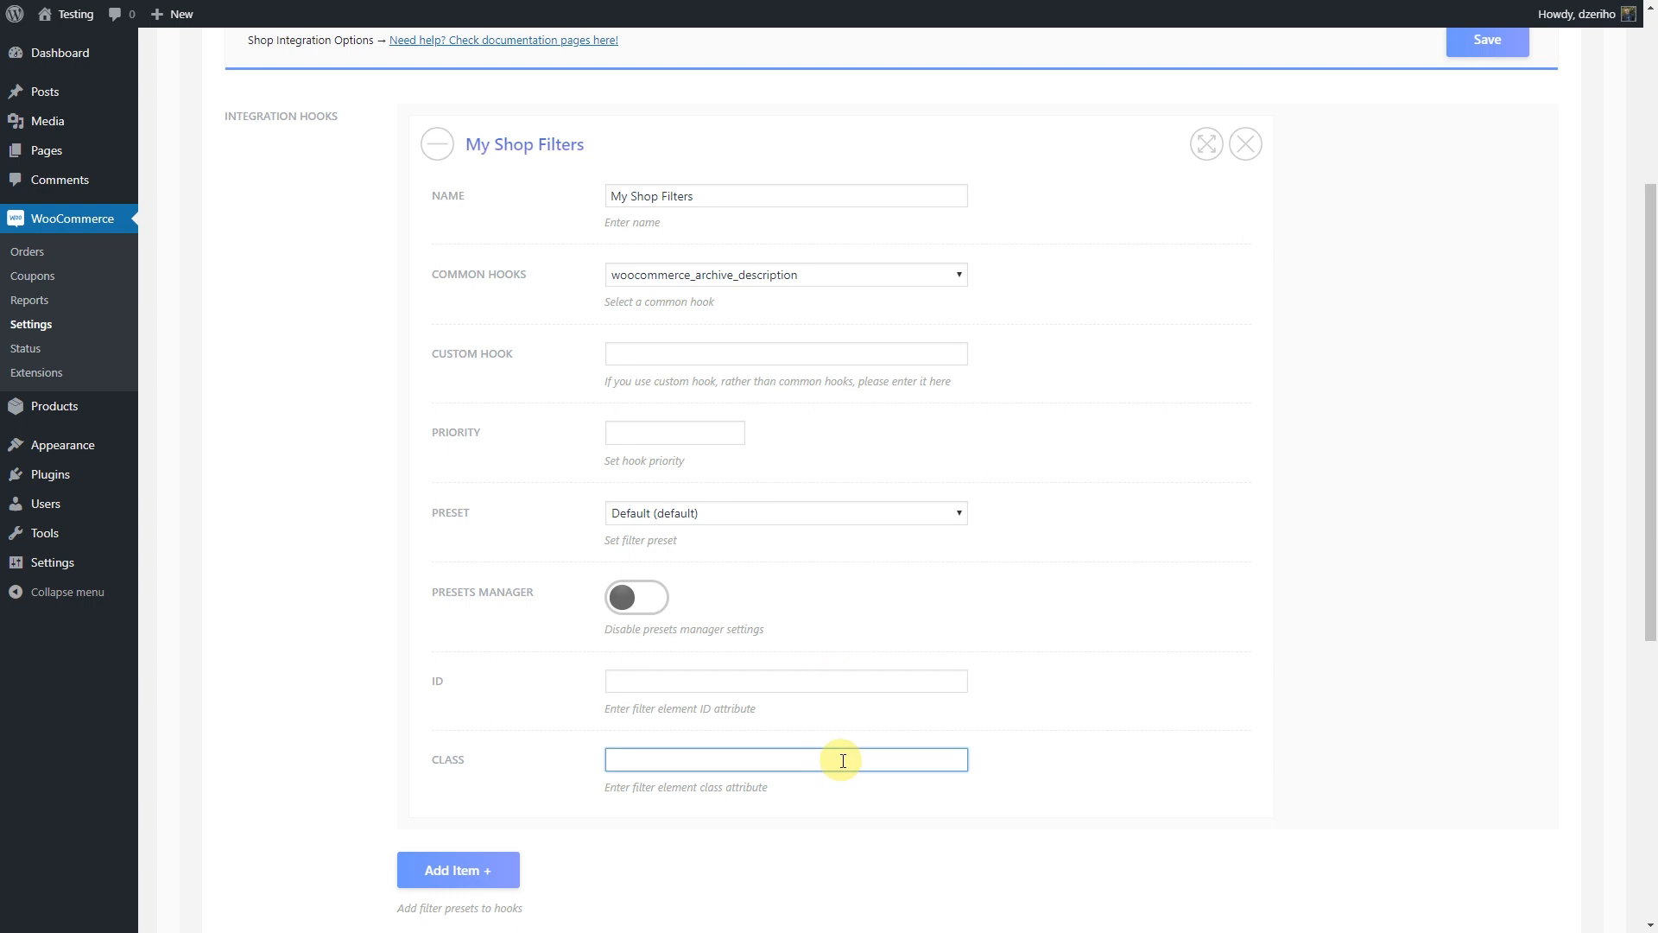
pyautogui.scroll(3)
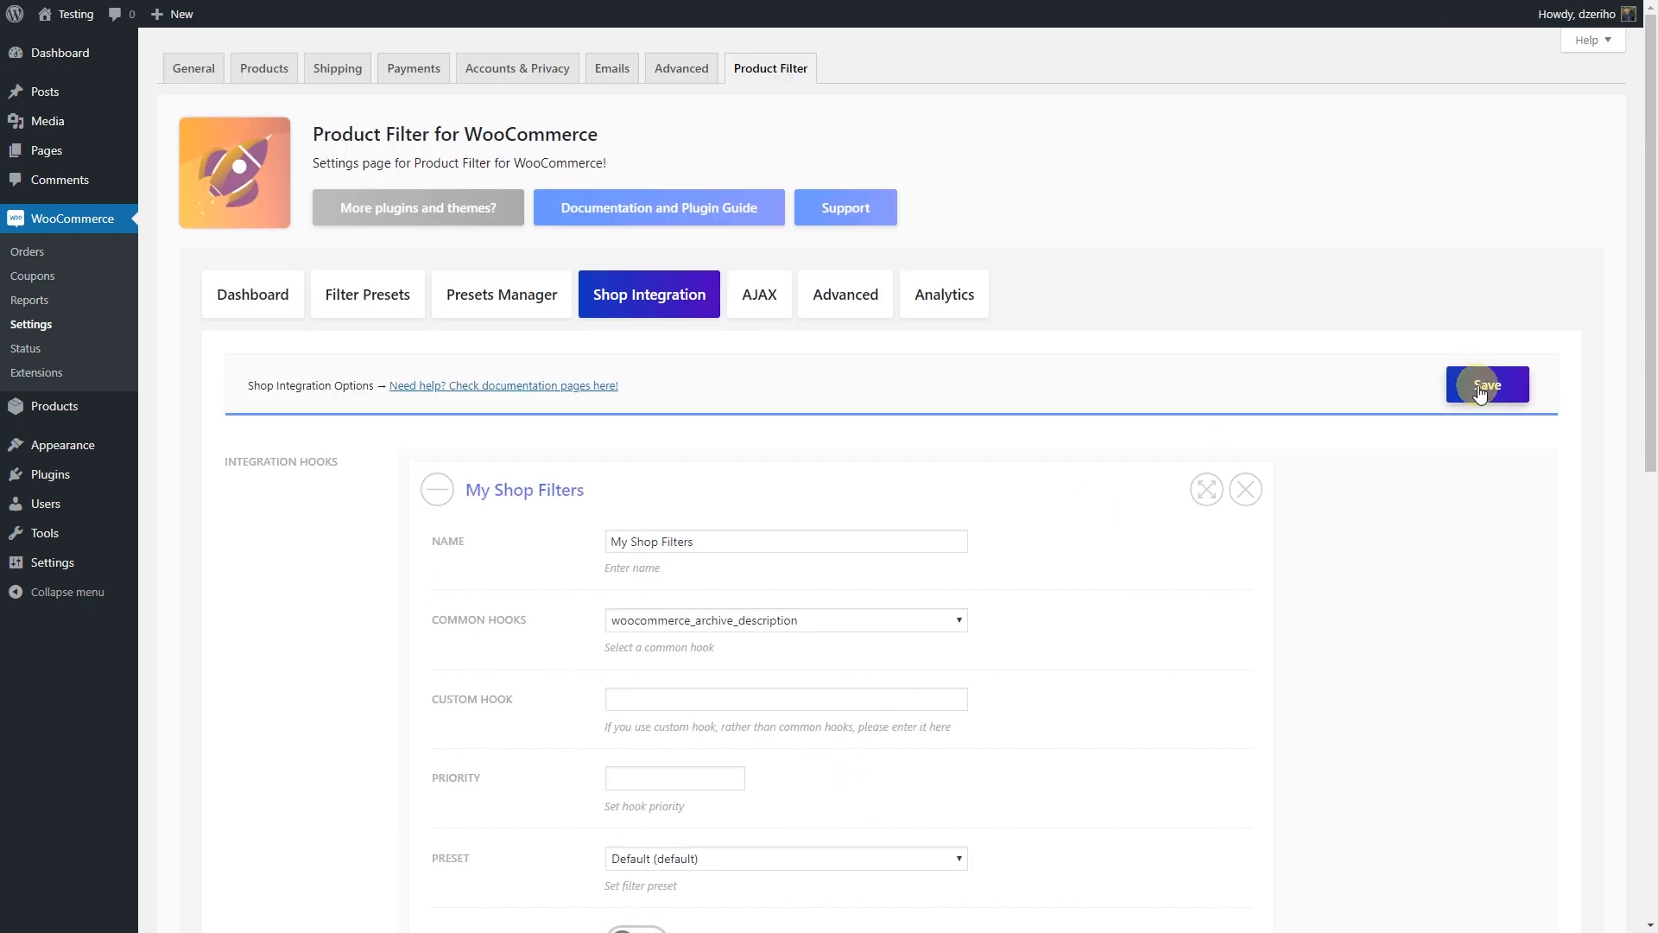
# Step: Save the hook and reload the Shop page to show the Filter products bar
pyautogui.click(1486, 383)
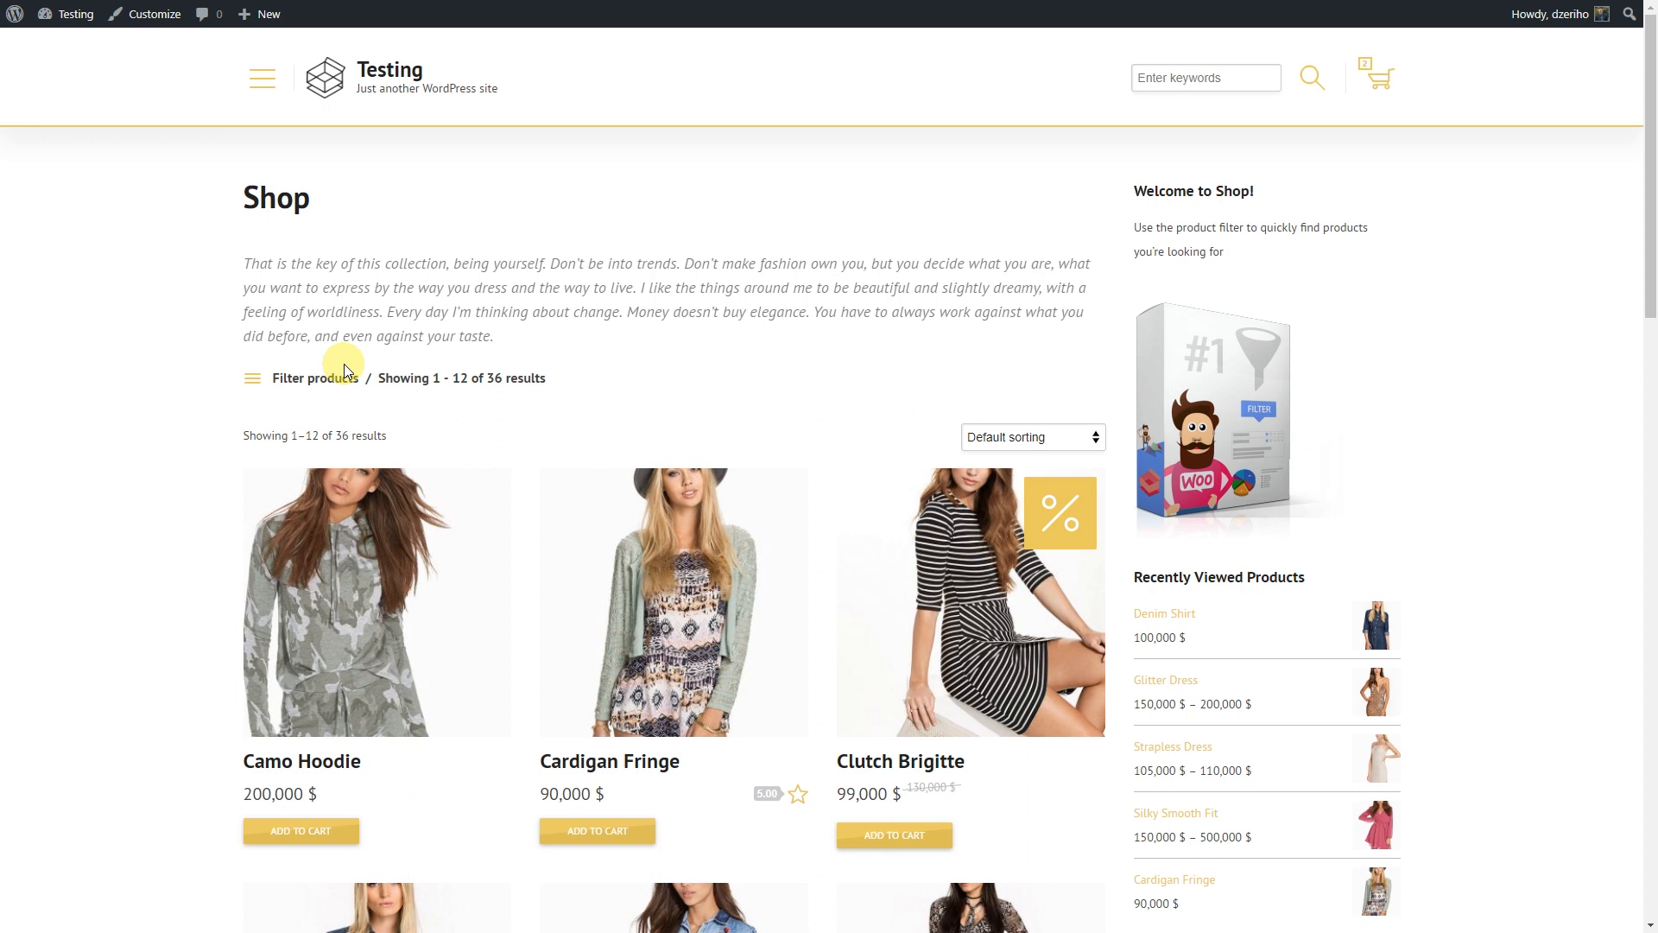
pyautogui.click(254, 379)
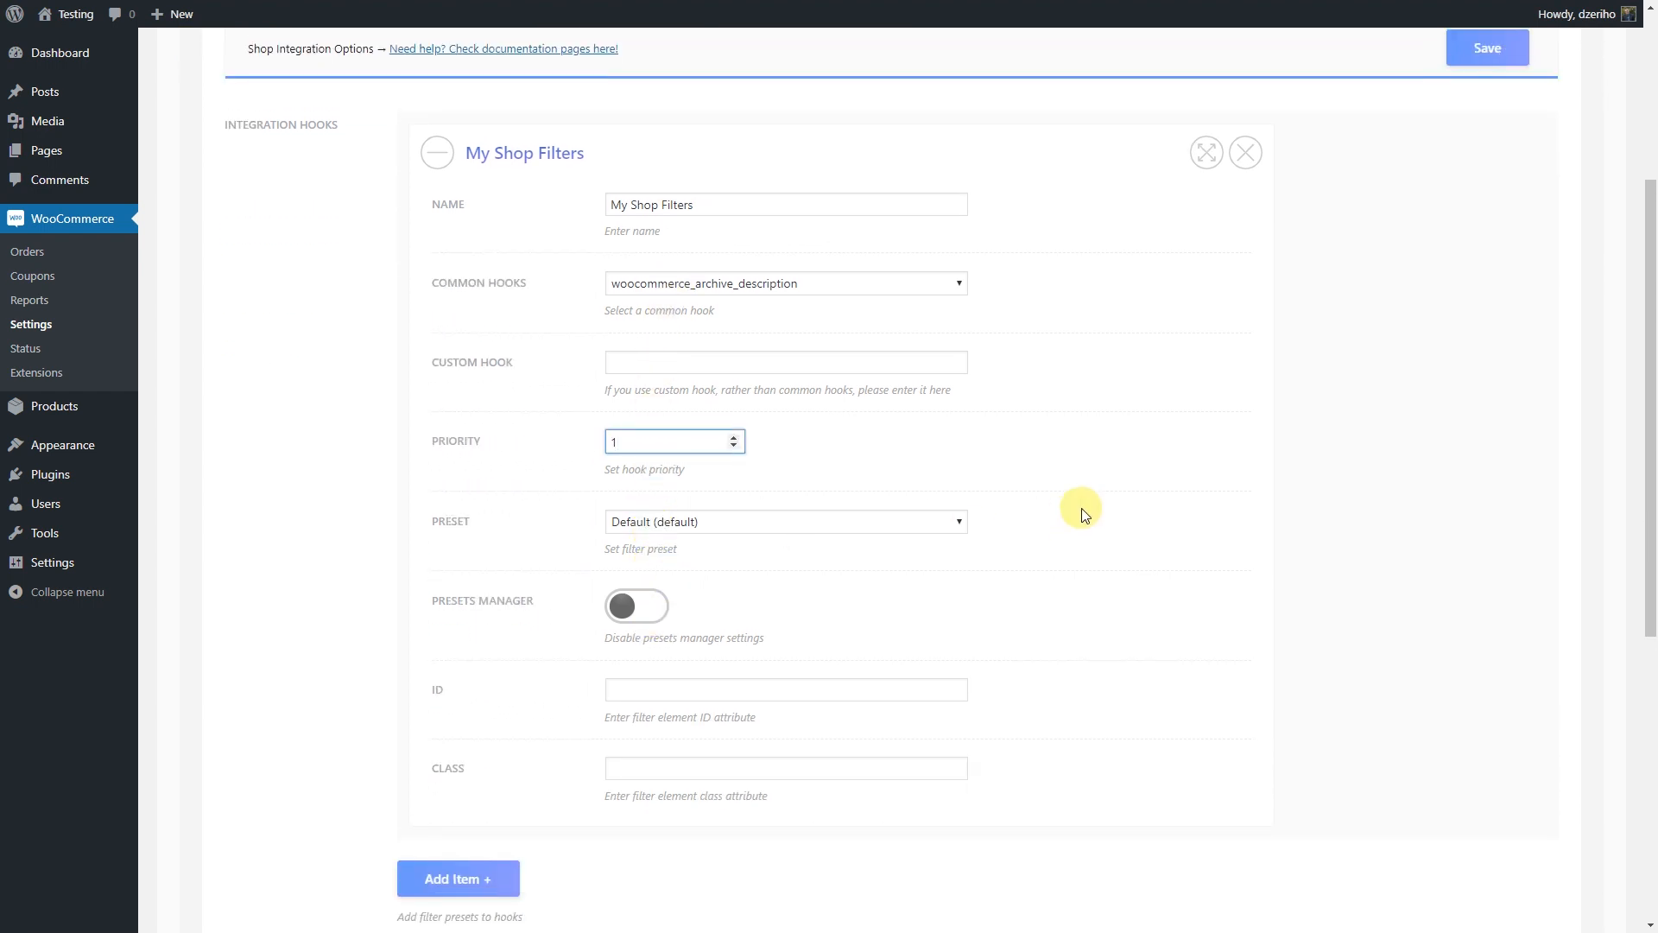
# Step: Save the My Shop Filters hook with priority 1
pyautogui.click(1485, 49)
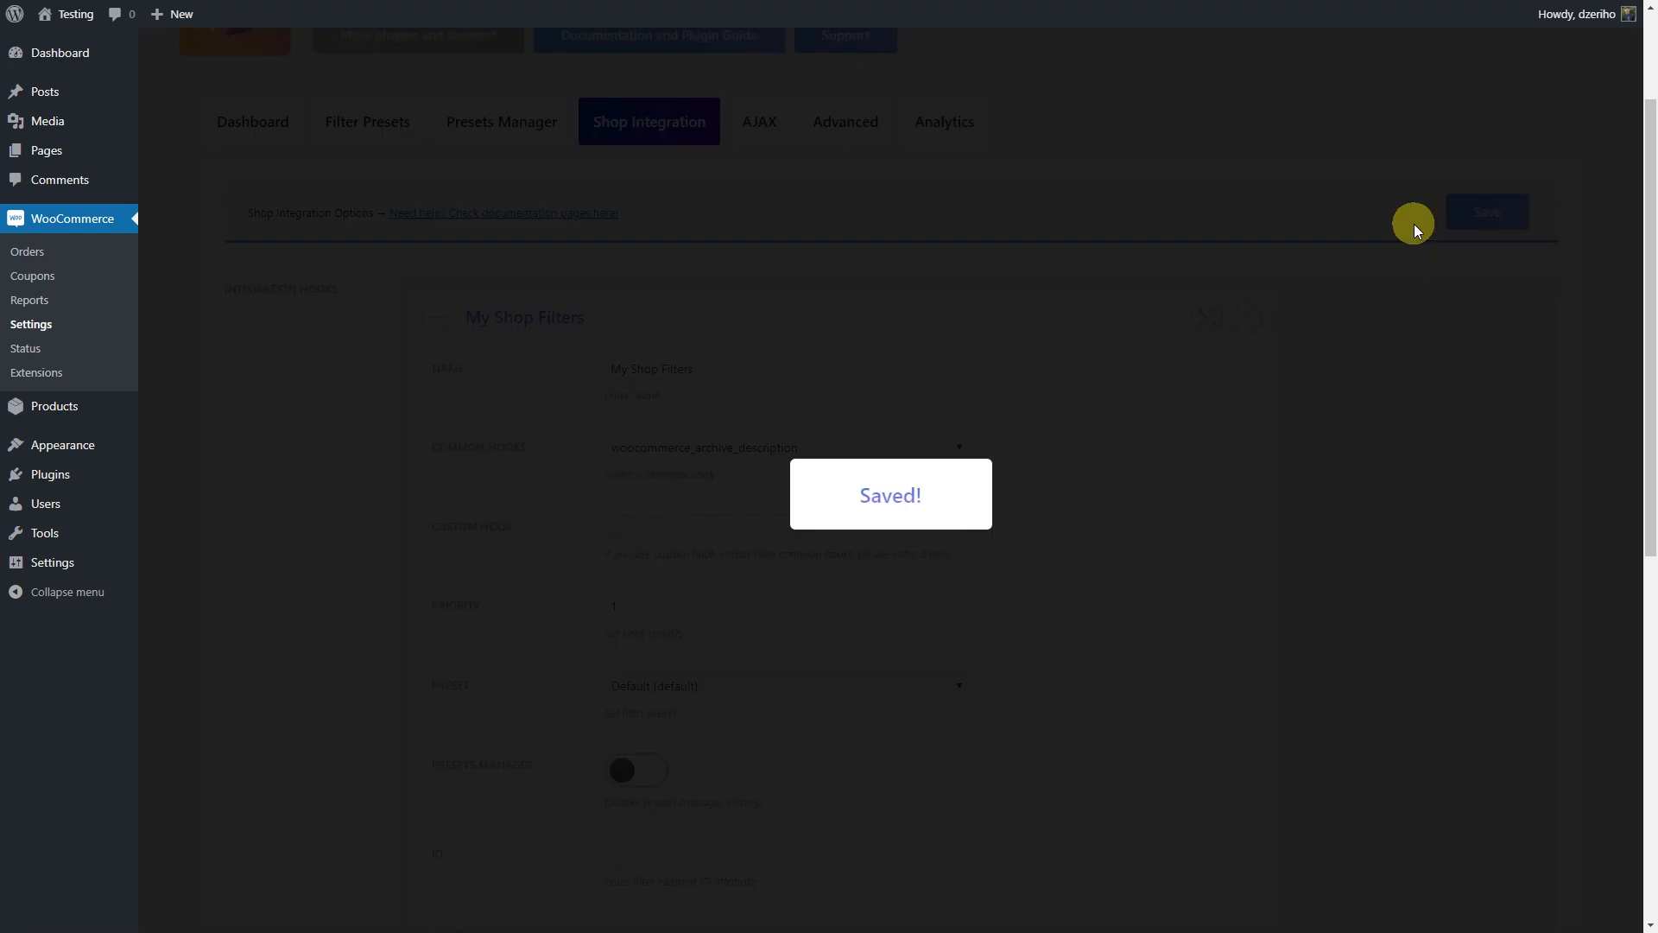